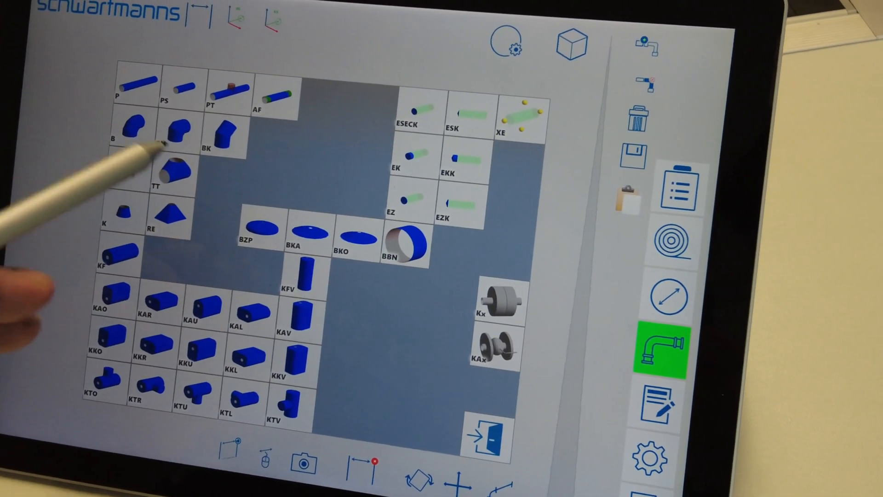
Attach a bend to pipe 16 and rotate it until its angle reads 0, pointing upright.
click(137, 87)
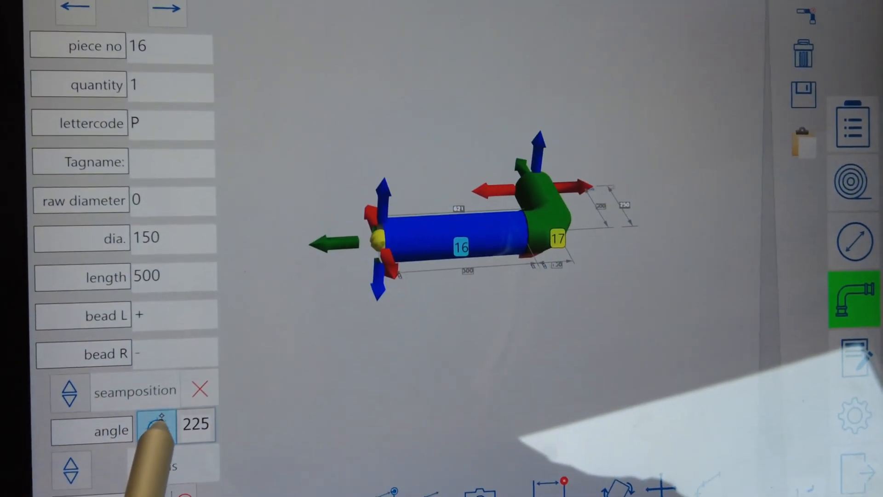
click(156, 424)
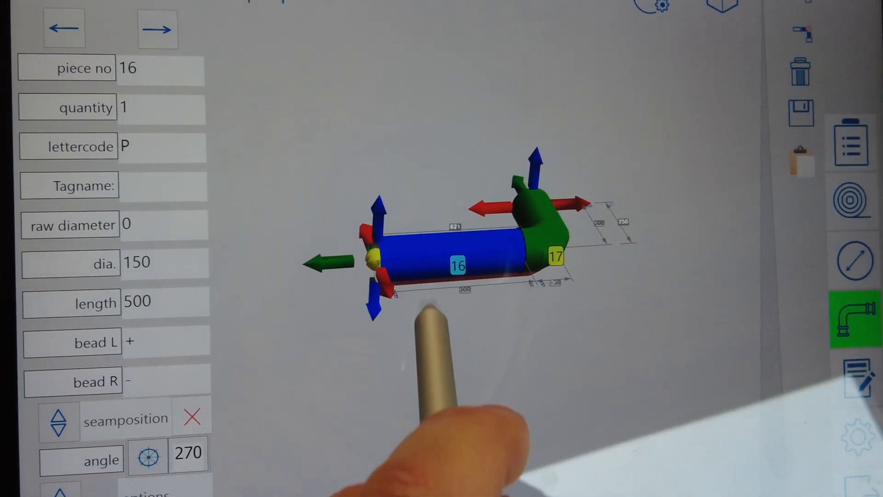
click(147, 456)
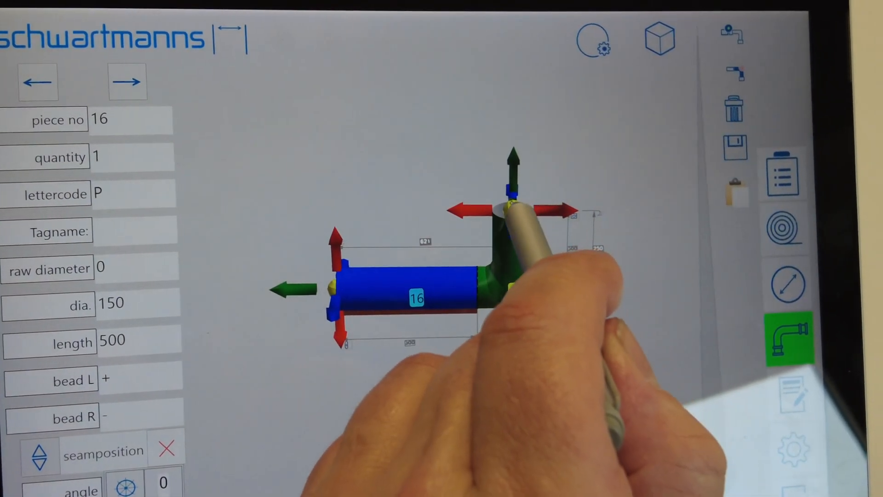
Add a rectangular duct piece from the parts library onto the bend's open end.
click(777, 338)
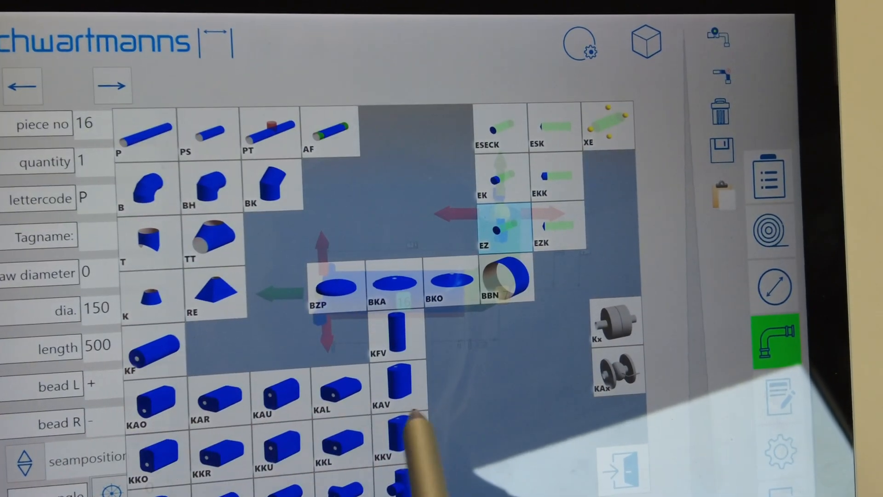
click(400, 389)
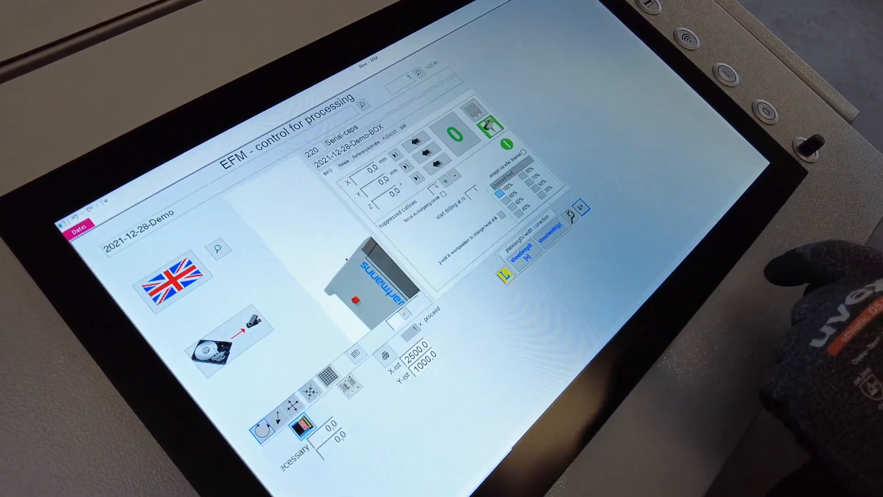
Collect the Demo-BOX job's two form pieces into the cutting list, both marked OK.
click(475, 116)
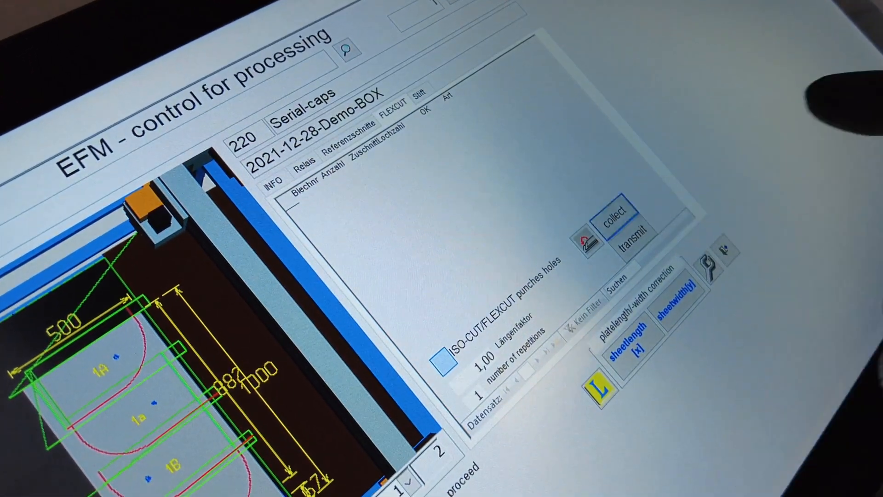
click(605, 212)
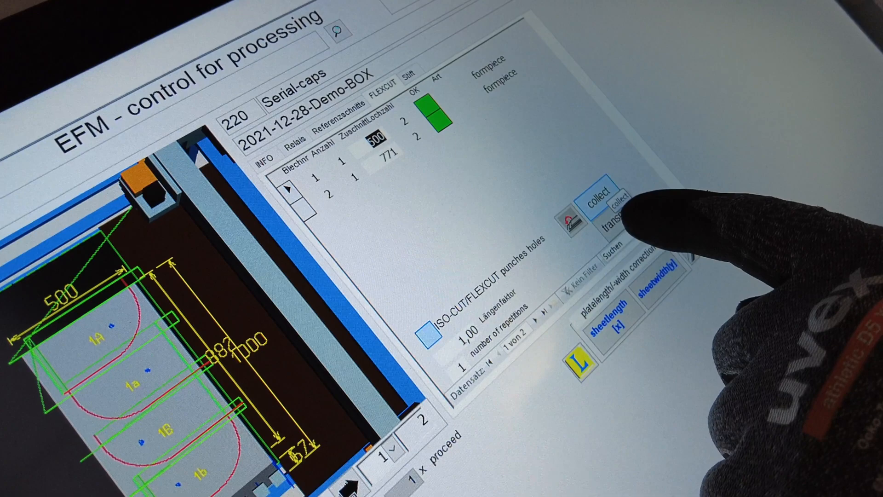